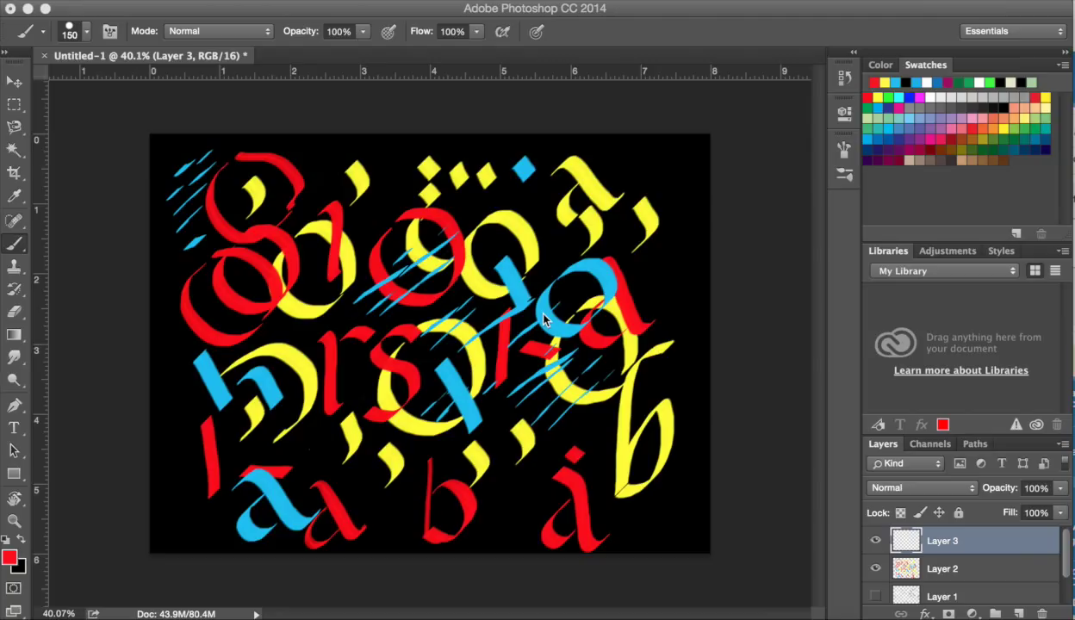
Step: Hide the layers holding the earlier painted letters, leaving a blank black canvas
{"action": "left_click", "coordinate": [876, 568]}
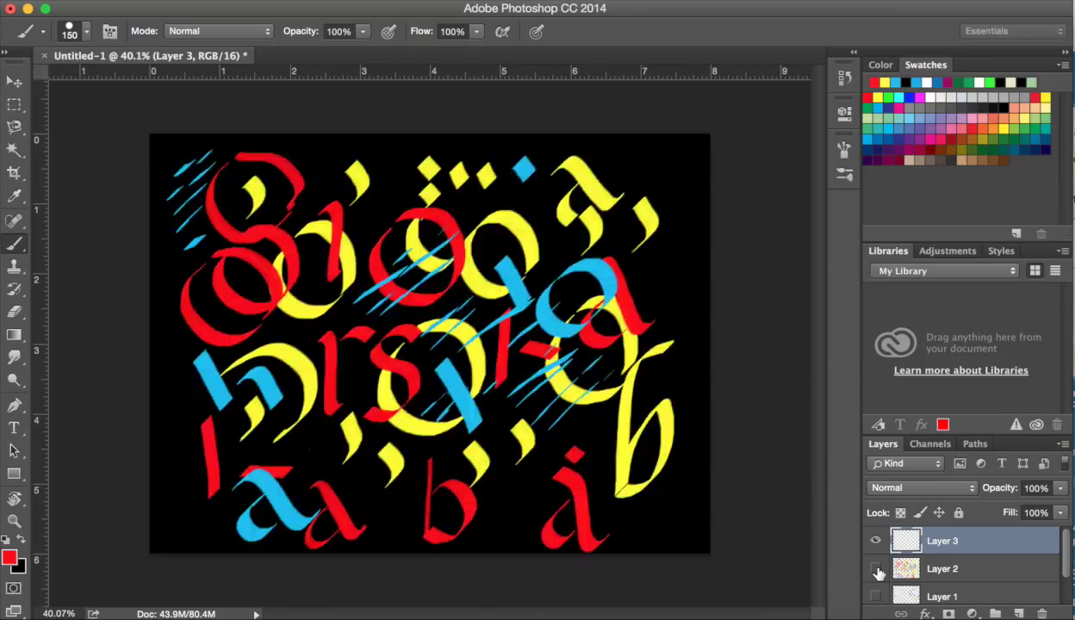
{"action": "left_click", "coordinate": [844, 152]}
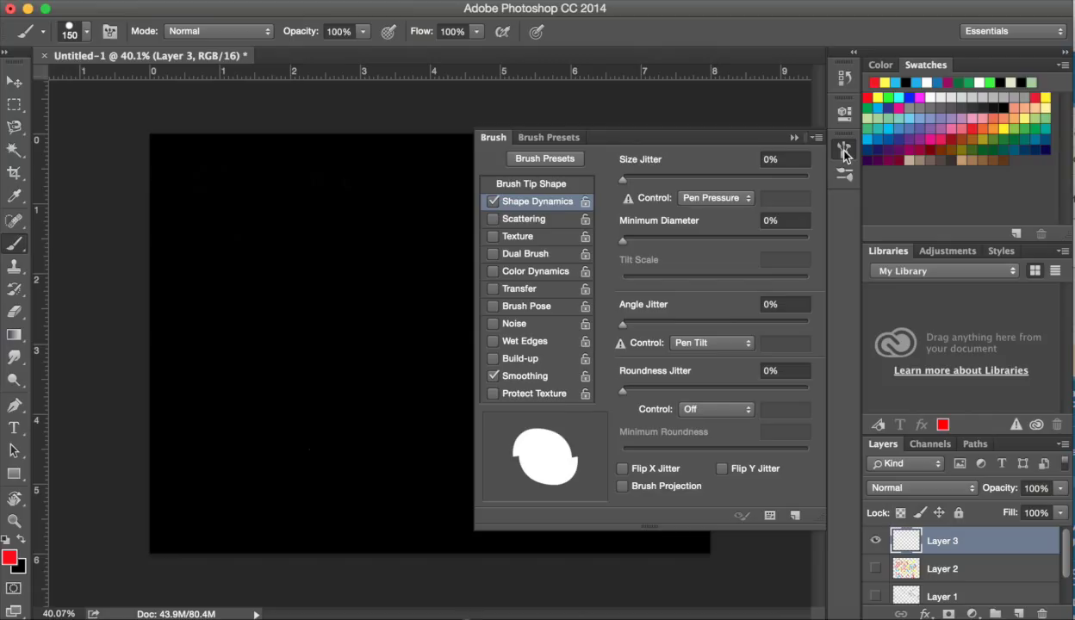
Step: Make the brush tip a flat nib with Angle 50° and Roundness 0% in Brush Tip Shape
{"action": "left_click", "coordinate": [531, 183]}
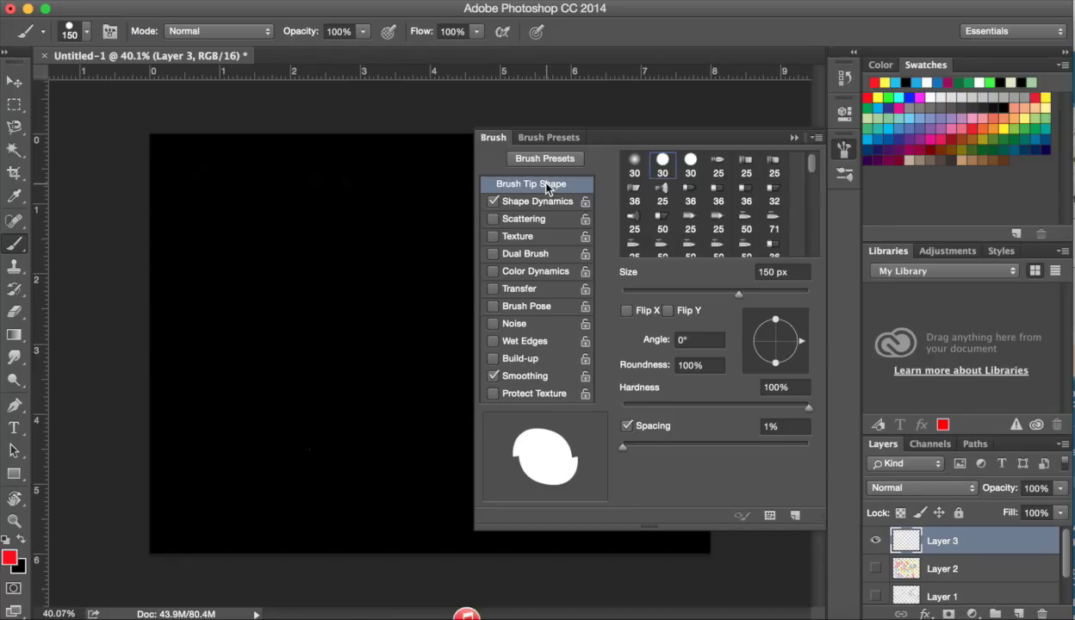
{"action": "mouse_move", "coordinate": [698, 365]}
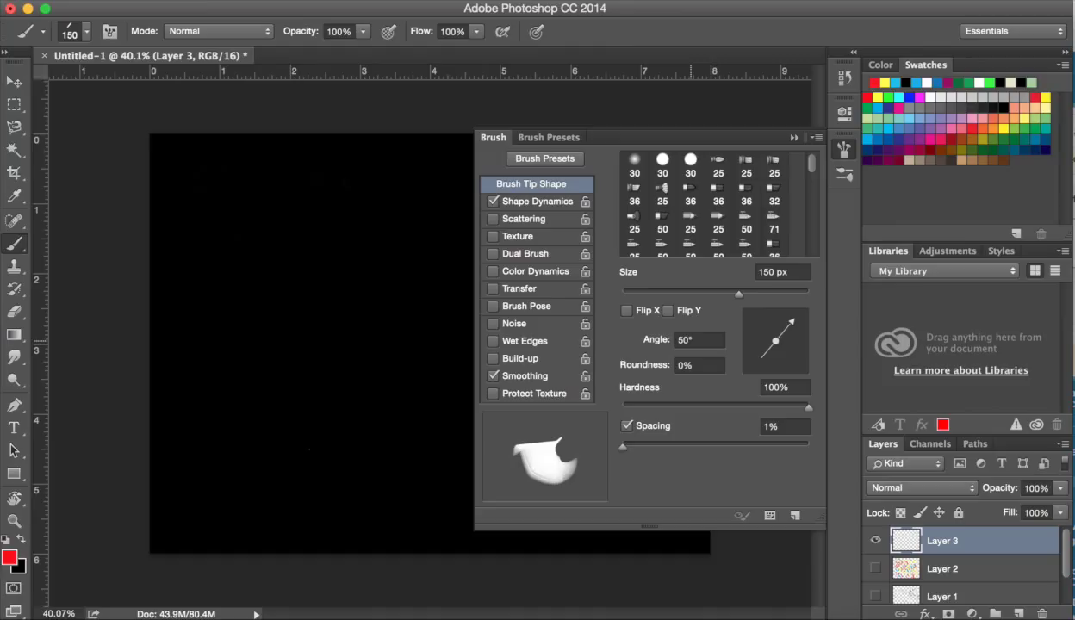
{"action": "left_click", "coordinate": [537, 200]}
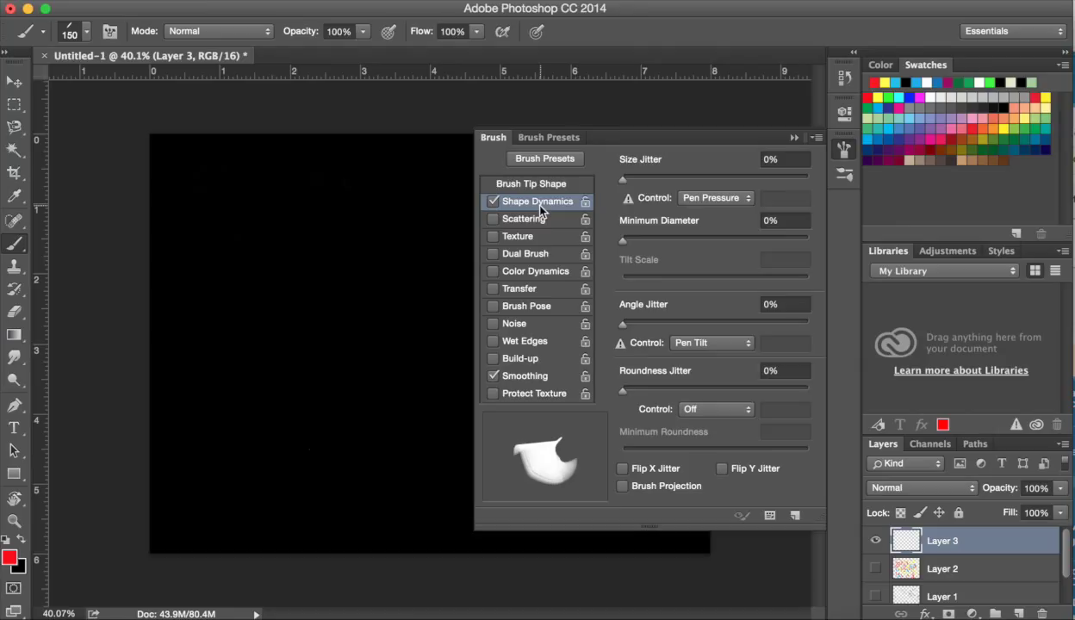
{"action": "mouse_move", "coordinate": [634, 277]}
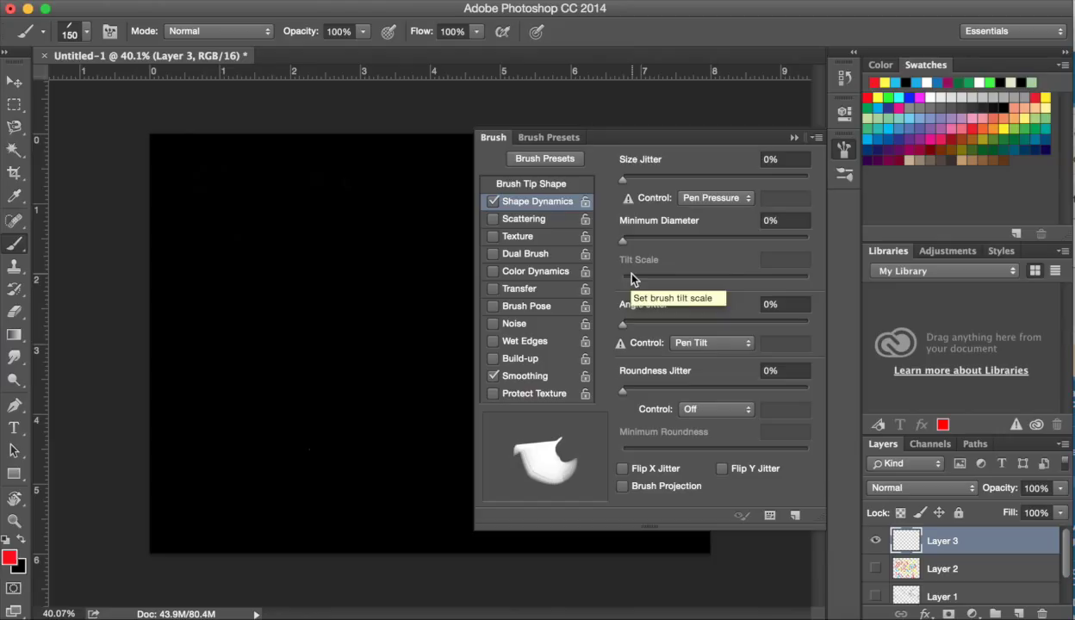
Step: Raise the Shape Dynamics Minimum Diameter slider to 85%
{"action": "left_click_drag", "start_coordinate": [622, 241], "coordinate": [739, 241]}
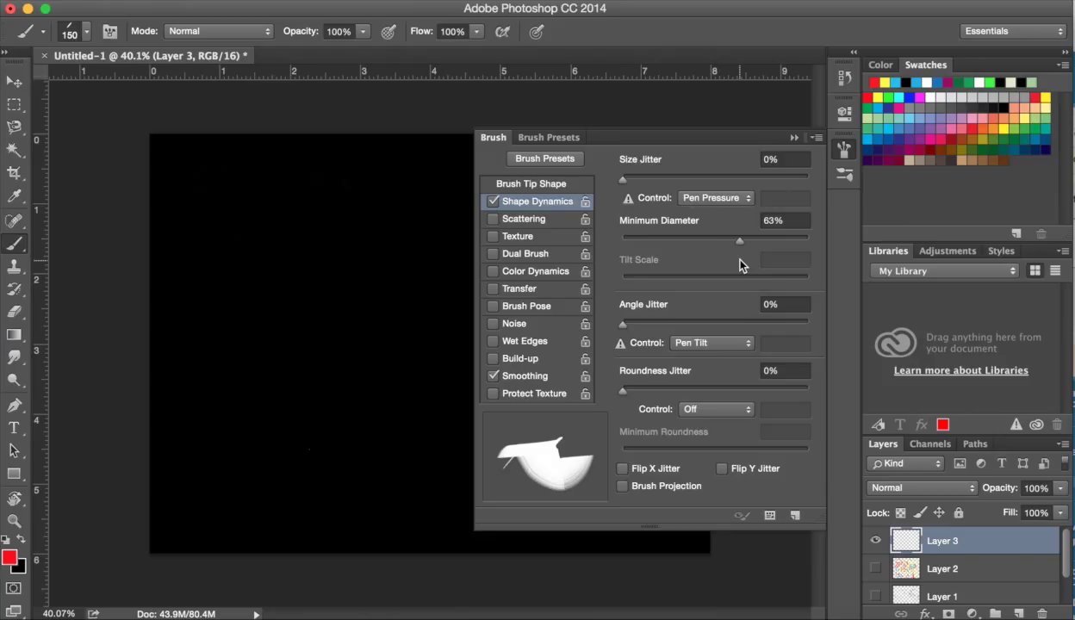
{"action": "left_click_drag", "start_coordinate": [740, 240], "coordinate": [781, 240]}
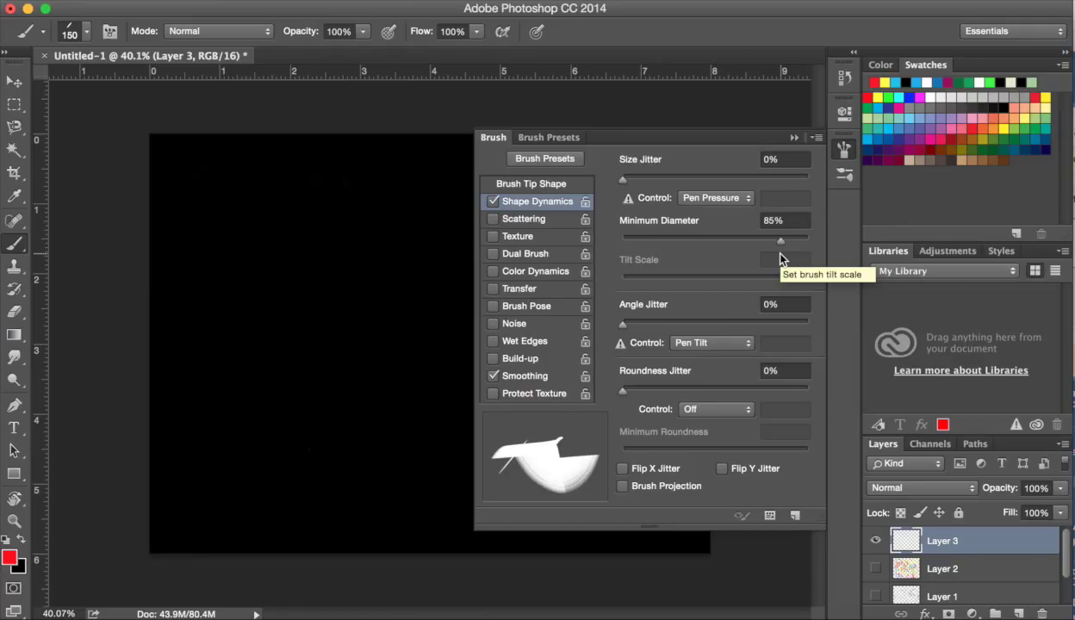
{"action": "mouse_move", "coordinate": [785, 259]}
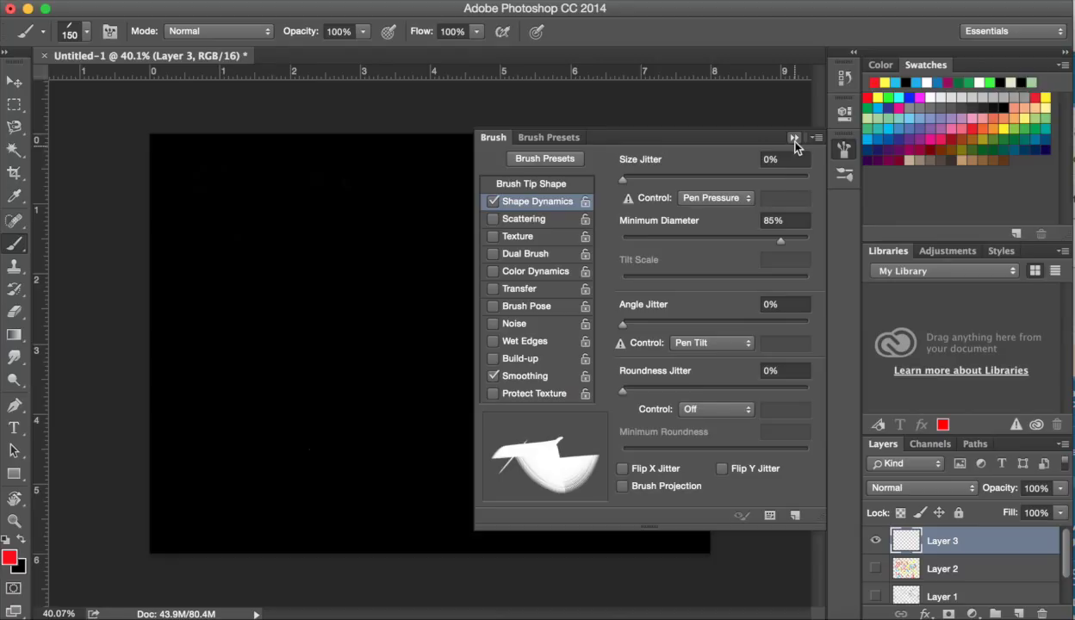
Step: Close the Brush panel before heading to the General preferences
{"action": "left_click", "coordinate": [793, 138]}
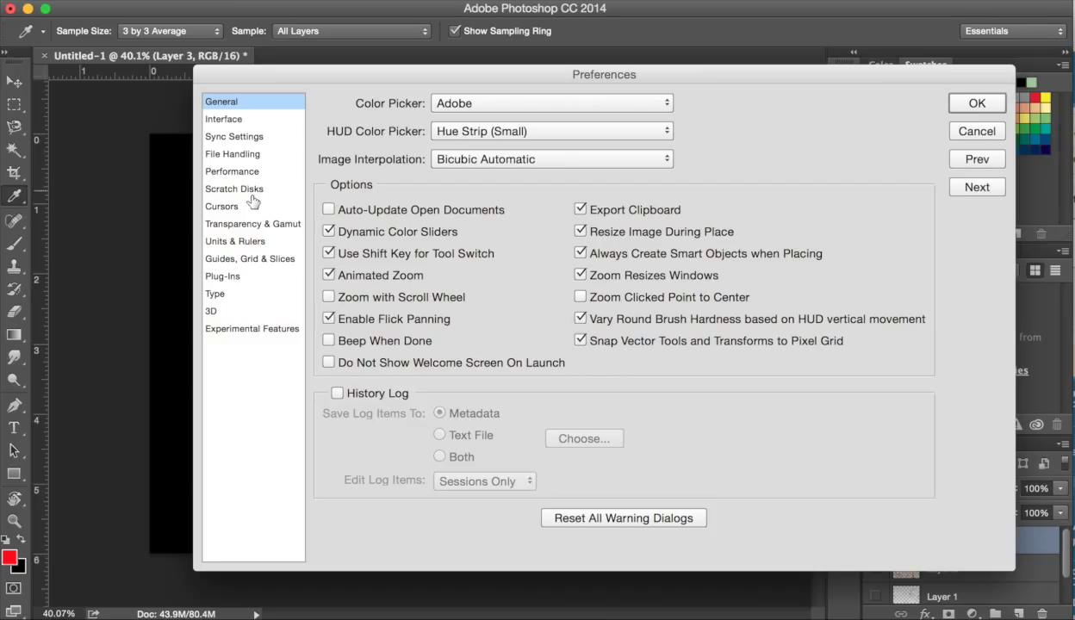
Step: Set painting cursors to Full Size Brush Tip under Cursors preferences and confirm with OK
{"action": "left_click", "coordinate": [221, 206]}
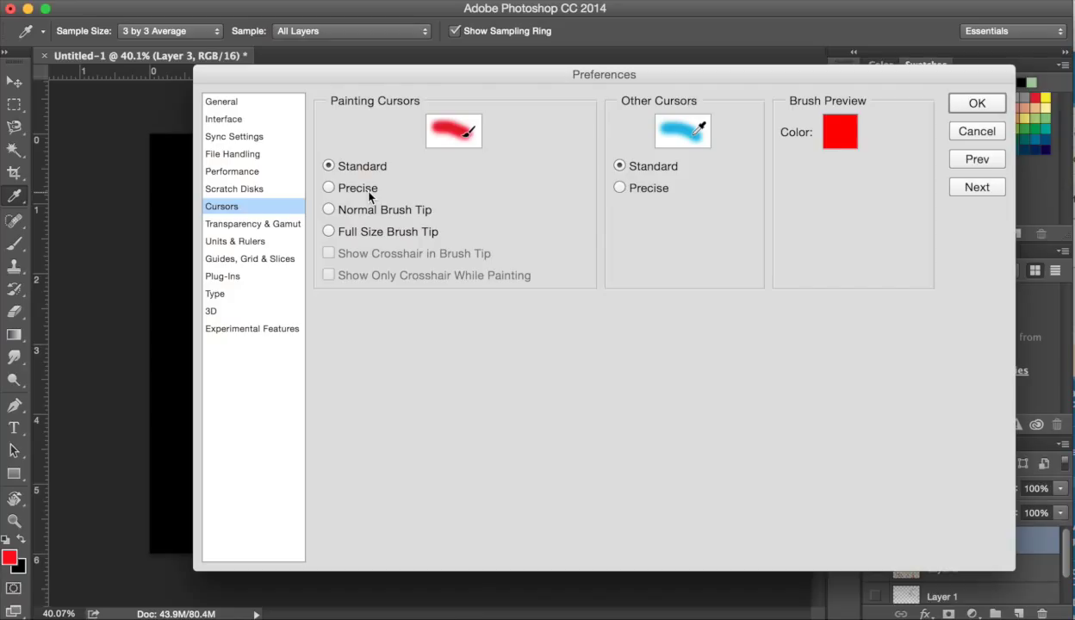
{"action": "mouse_move", "coordinate": [476, 148]}
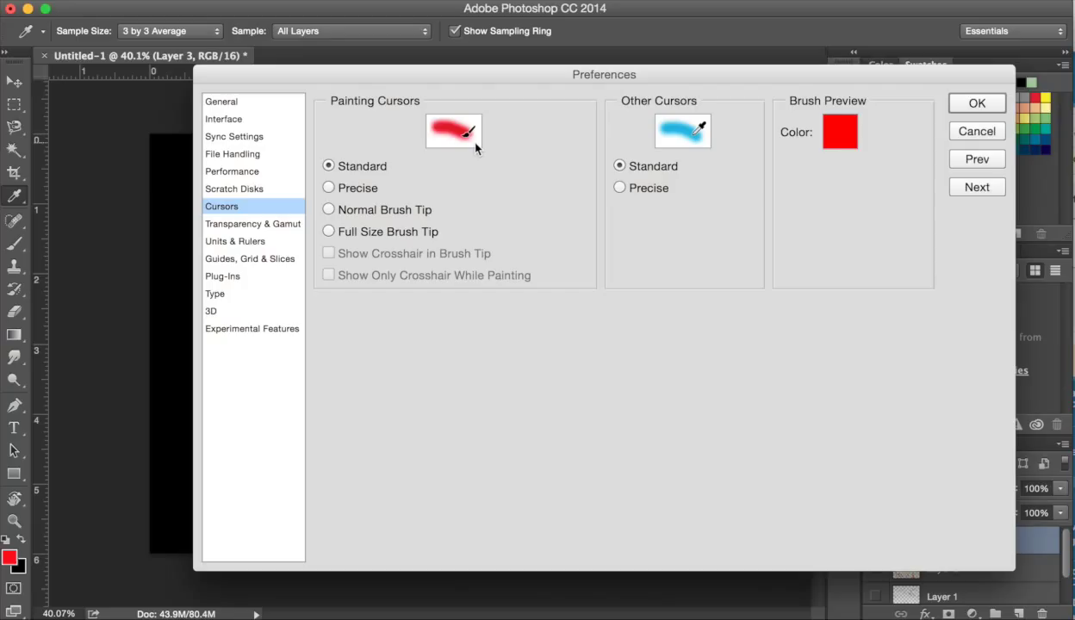
{"action": "left_click", "coordinate": [329, 231]}
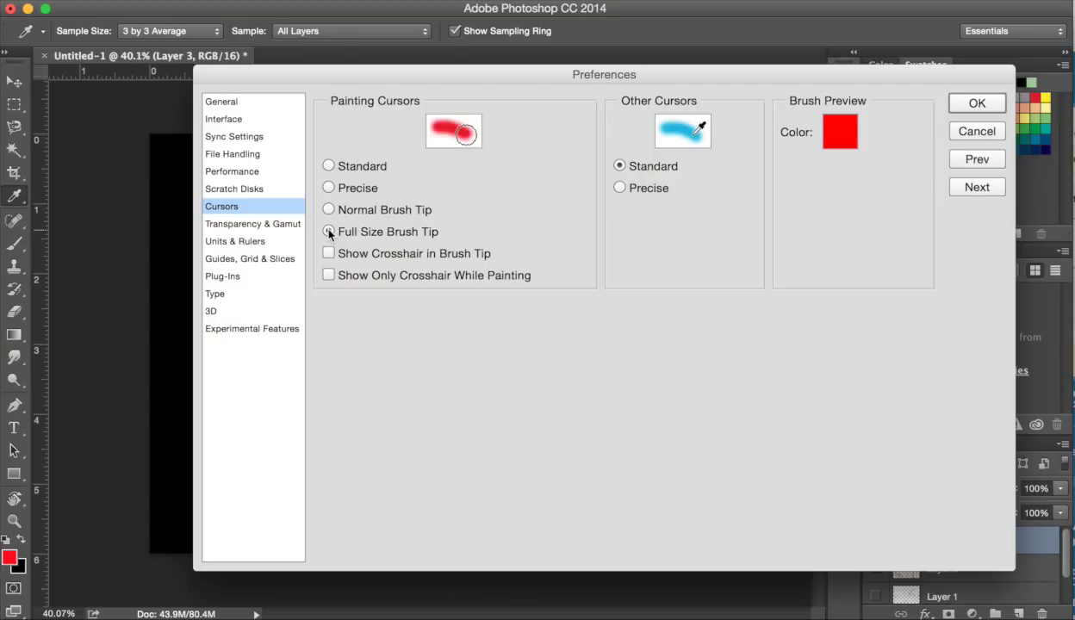
{"action": "left_click", "coordinate": [329, 231]}
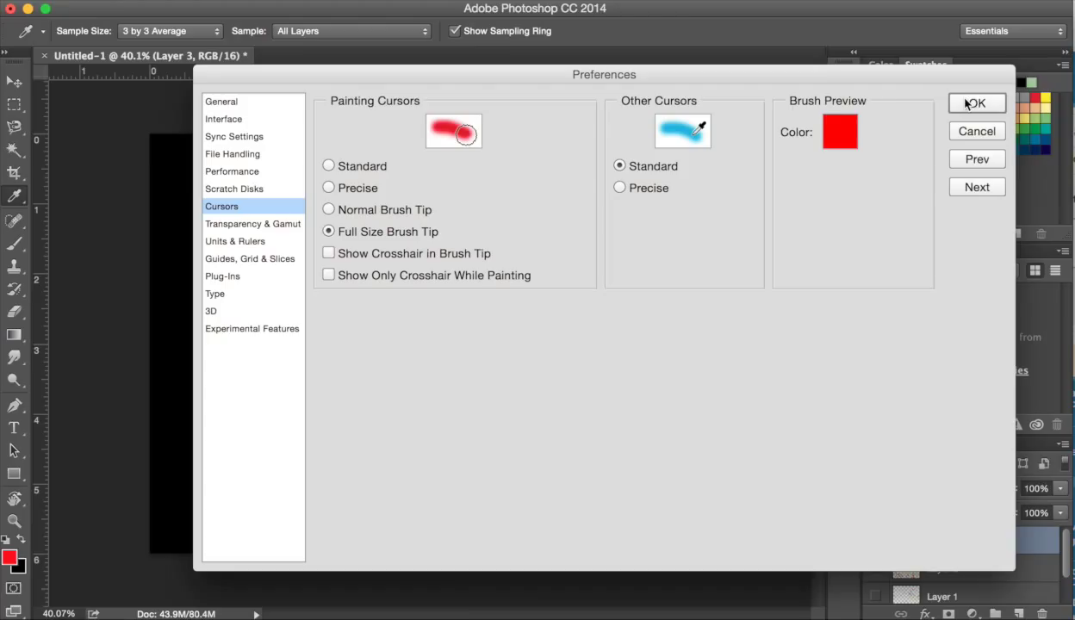
{"action": "left_click", "coordinate": [977, 104]}
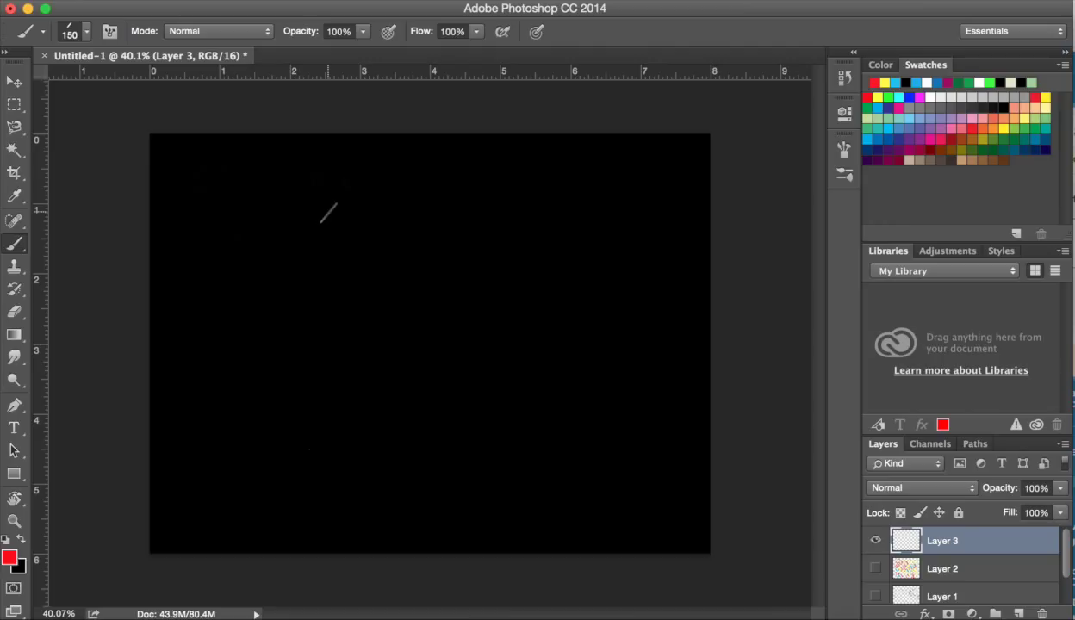
{"action": "mouse_move", "coordinate": [331, 251]}
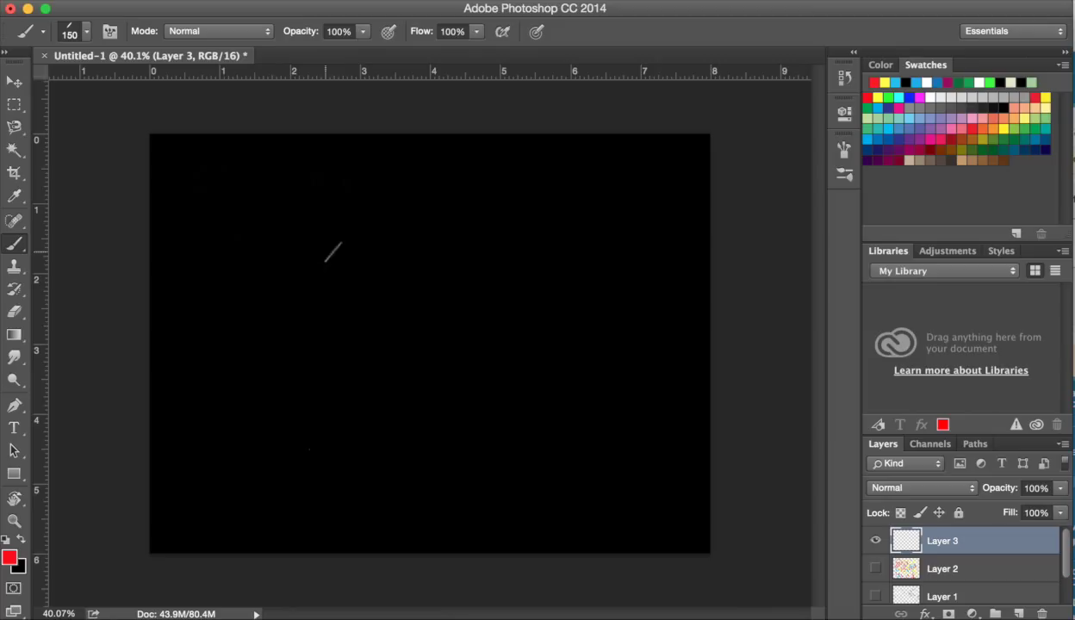
{"action": "mouse_move", "coordinate": [845, 149]}
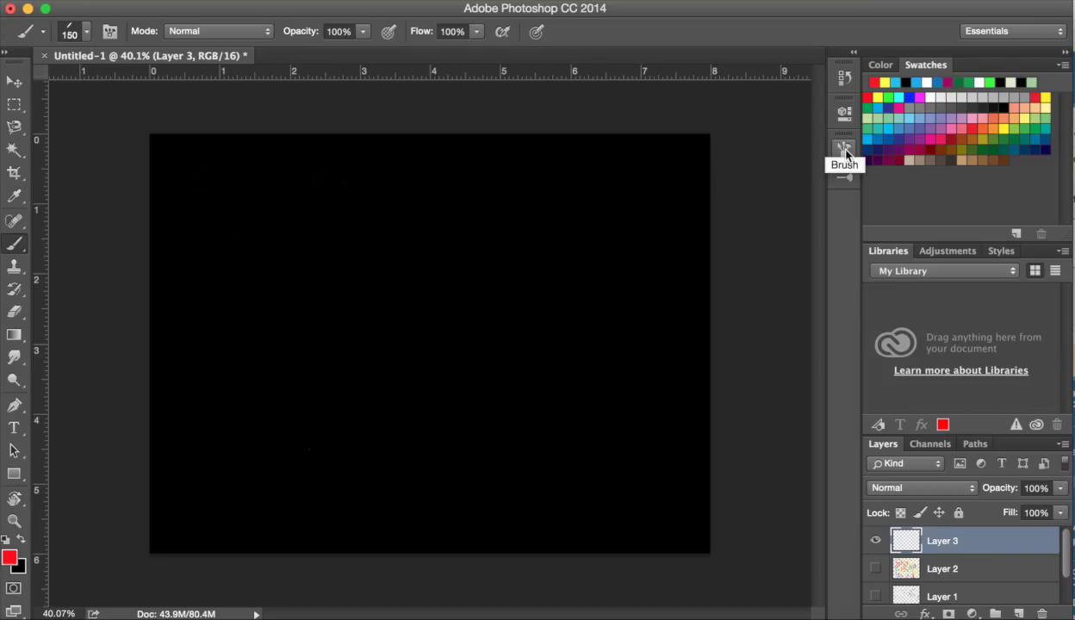
Step: Set Angle Jitter Control from Pen Tilt to Off in Shape Dynamics, then collapse the panel
{"action": "left_click", "coordinate": [844, 147]}
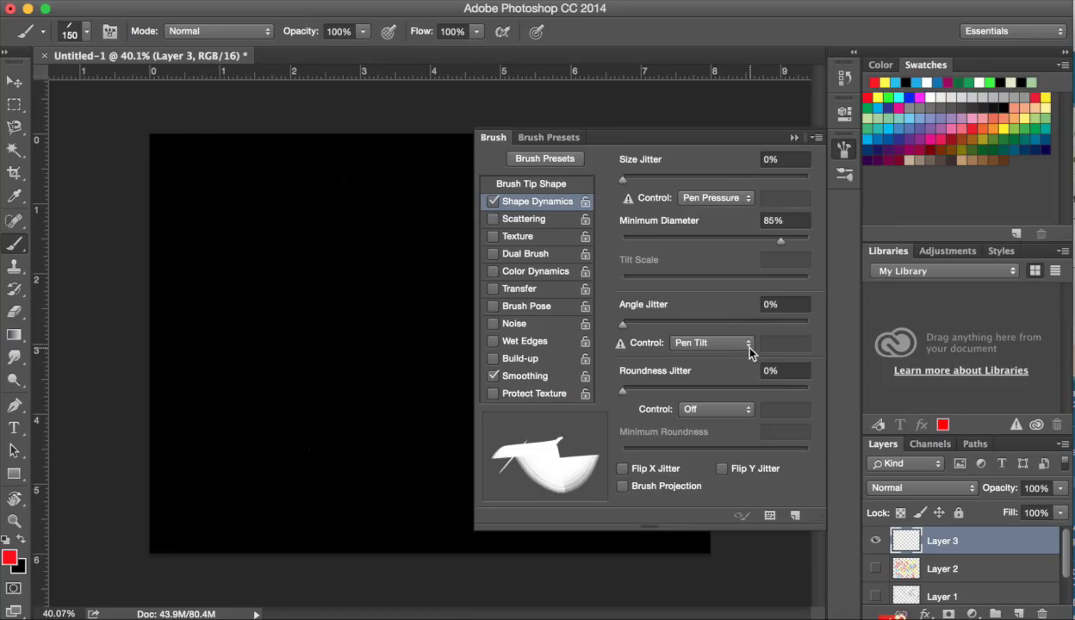
{"action": "left_click", "coordinate": [712, 343]}
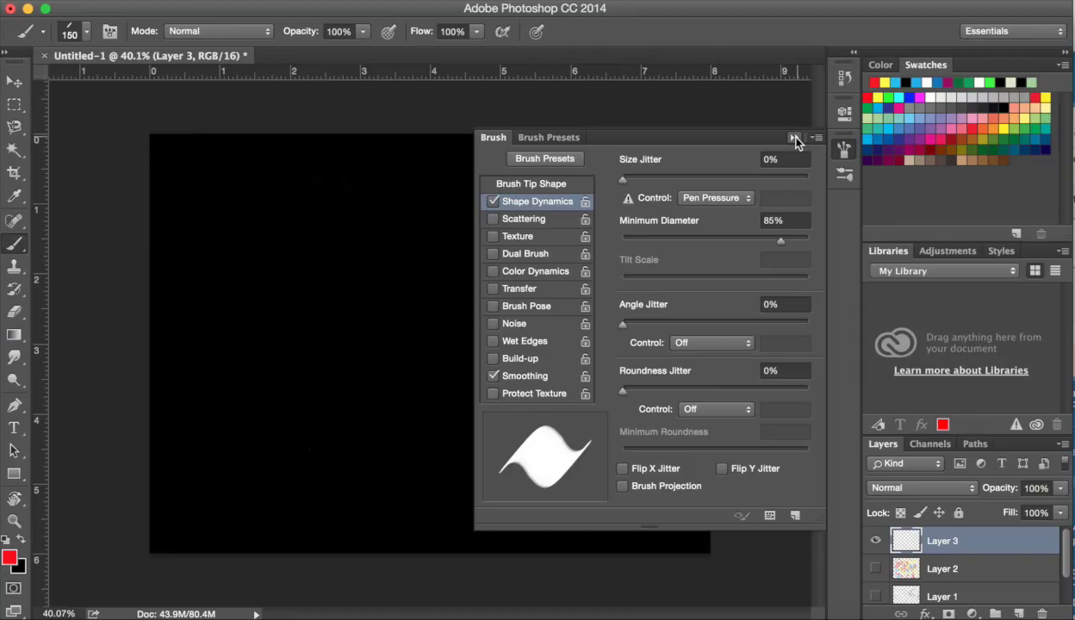
{"action": "left_click", "coordinate": [794, 138]}
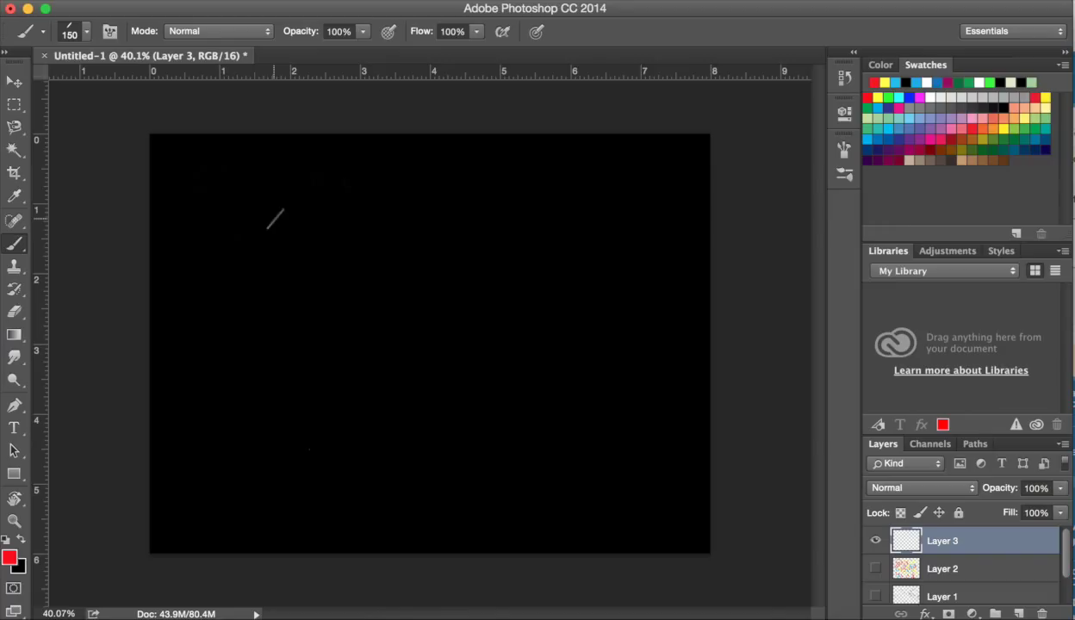
Step: Paint a thick red diagonal stroke across the upper-left canvas toward the centre
{"action": "left_click_drag", "start_coordinate": [276, 210], "coordinate": [434, 357]}
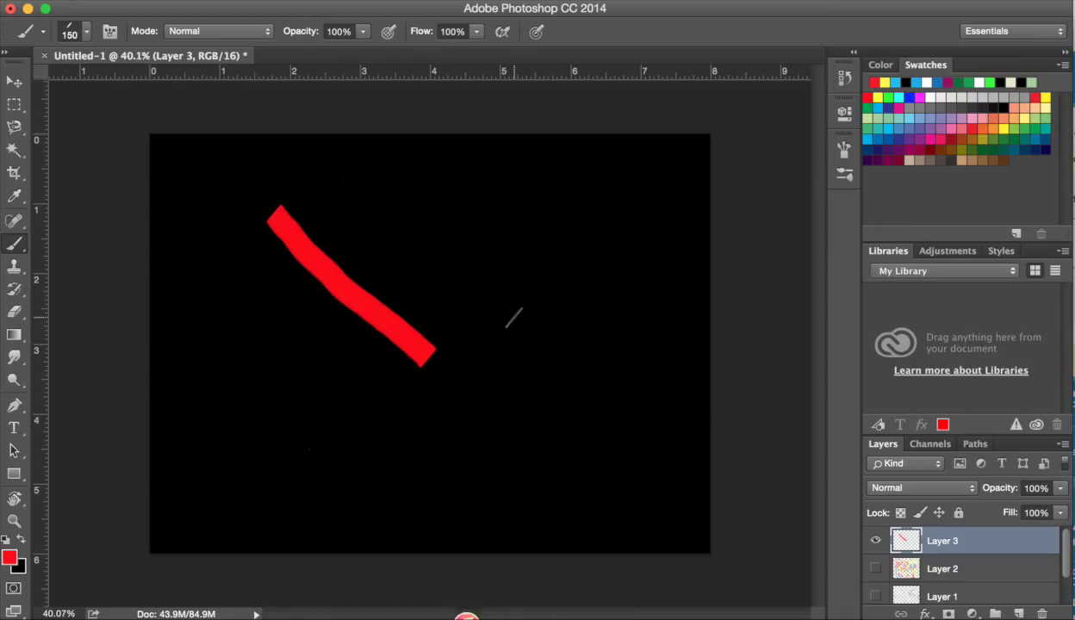
{"action": "mouse_move", "coordinate": [428, 388]}
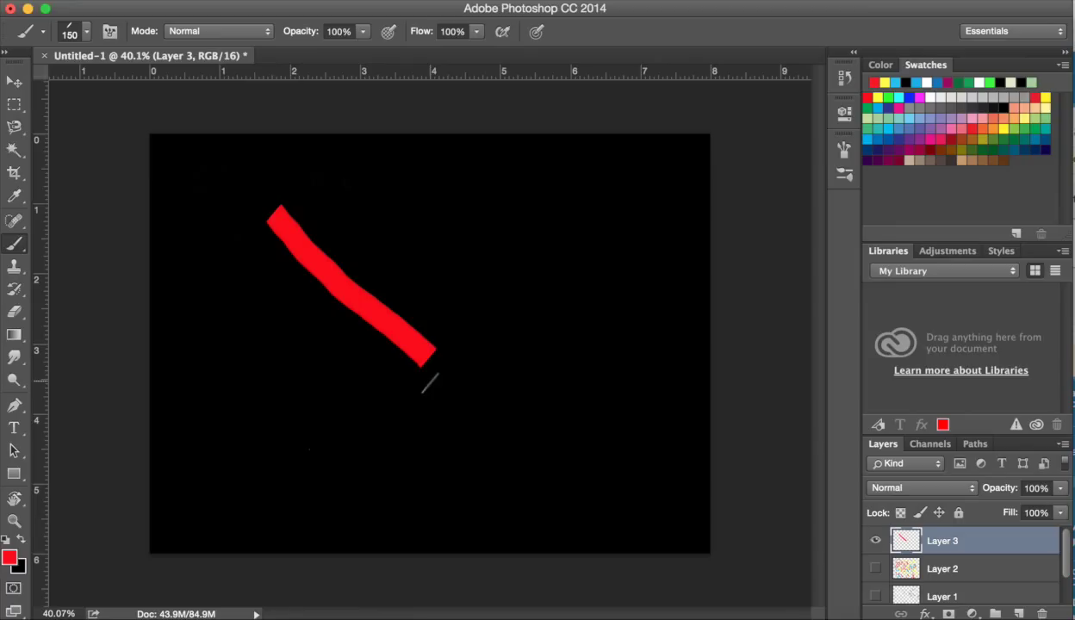
{"action": "mouse_move", "coordinate": [492, 352]}
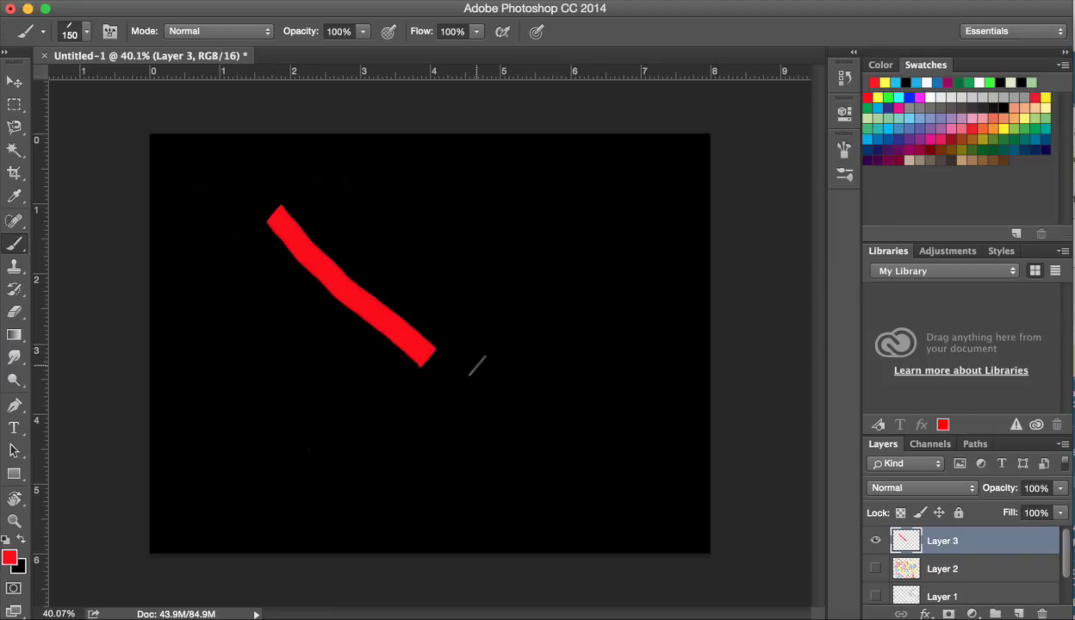
{"action": "mouse_move", "coordinate": [417, 293]}
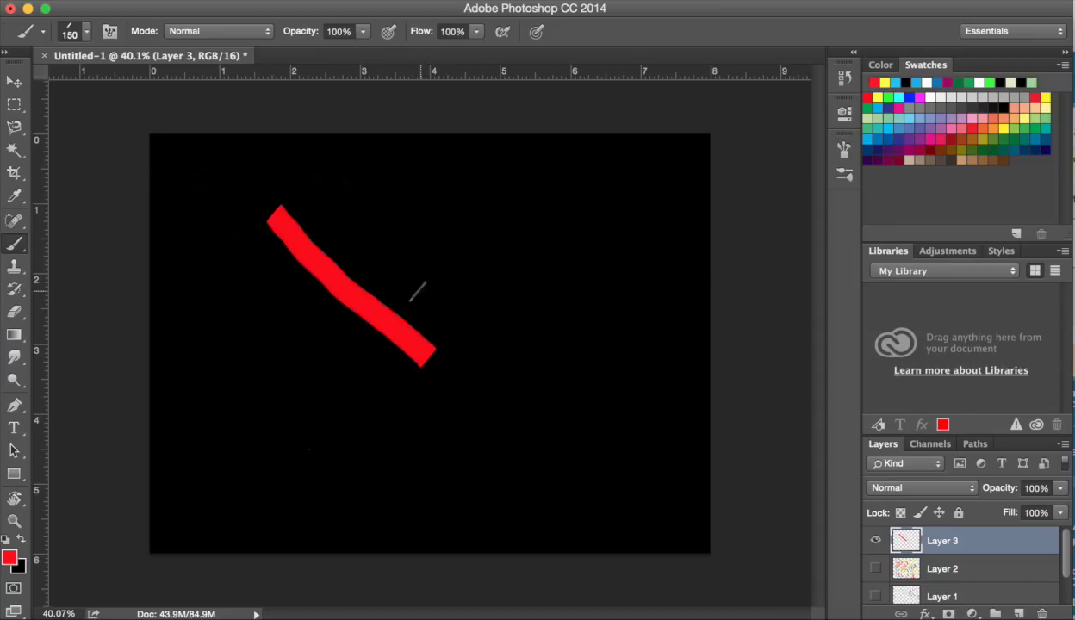
{"action": "mouse_move", "coordinate": [474, 356]}
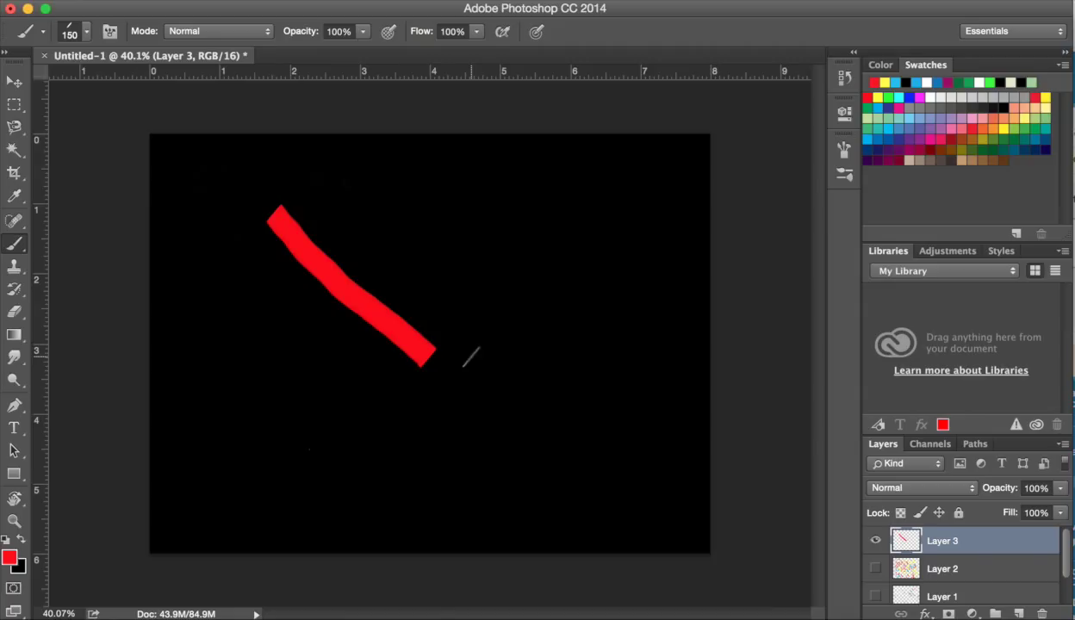
{"action": "mouse_move", "coordinate": [552, 395]}
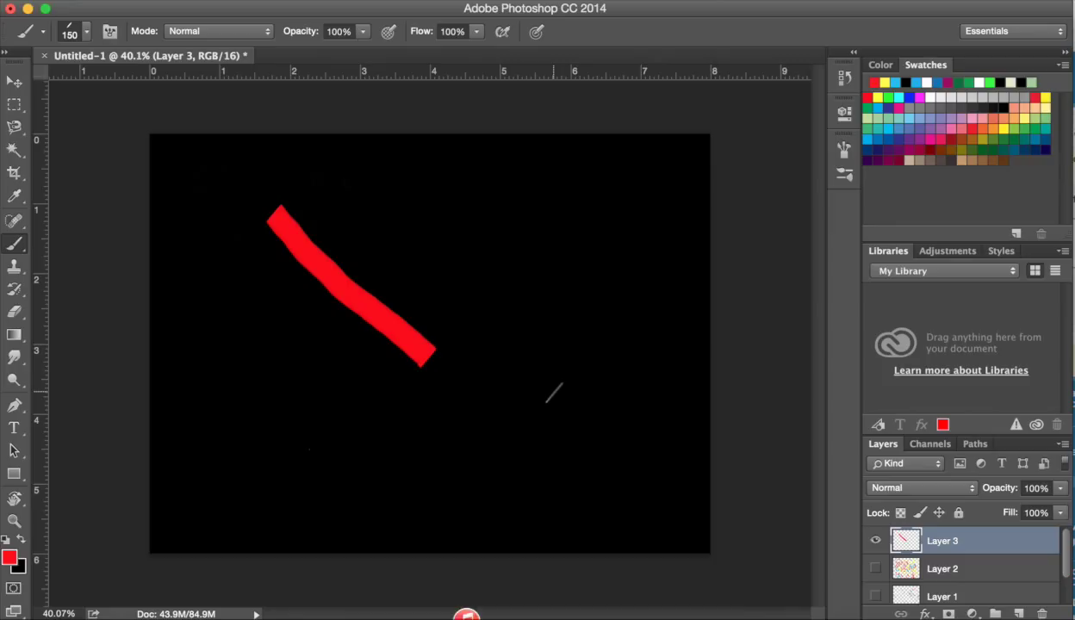
Step: Paint another short calligraphy stroke near the top centre of the canvas
{"action": "left_click_drag", "start_coordinate": [465, 226], "coordinate": [472, 285]}
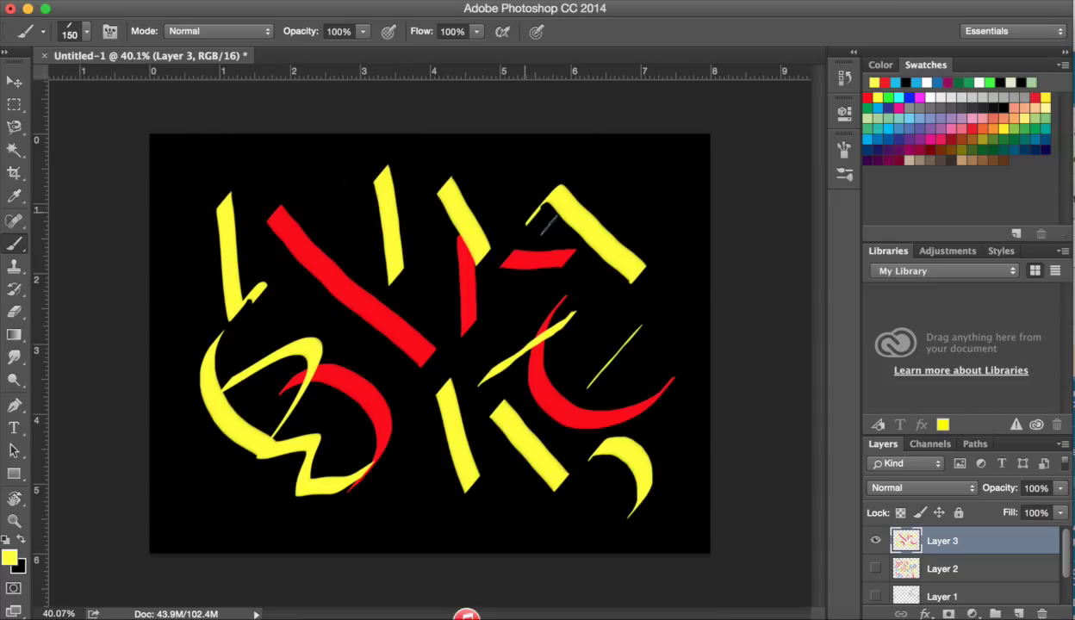
{"action": "mouse_move", "coordinate": [871, 114]}
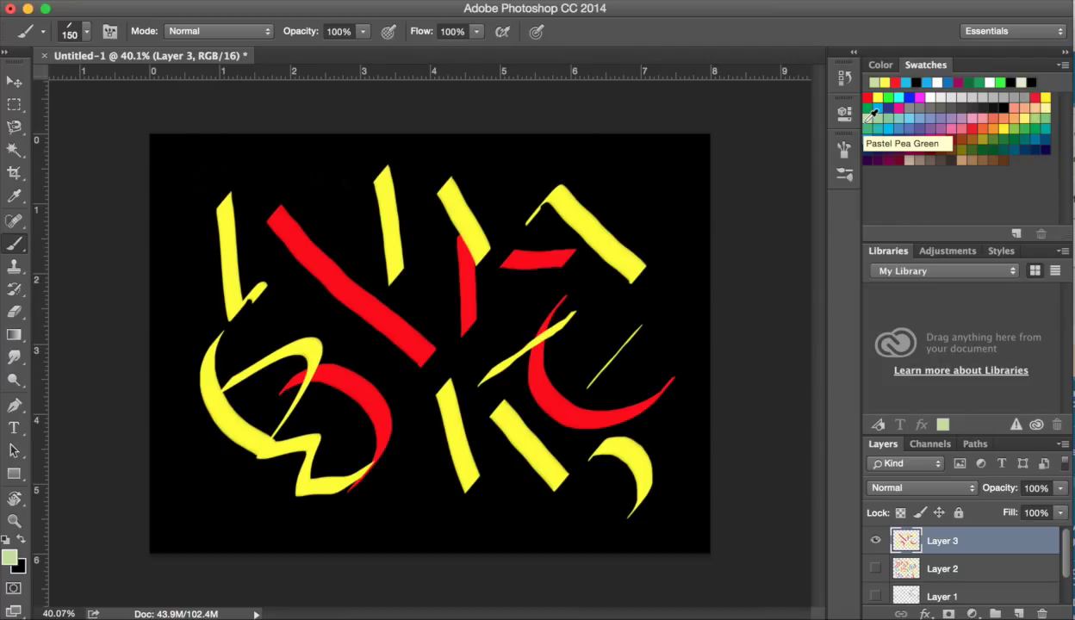